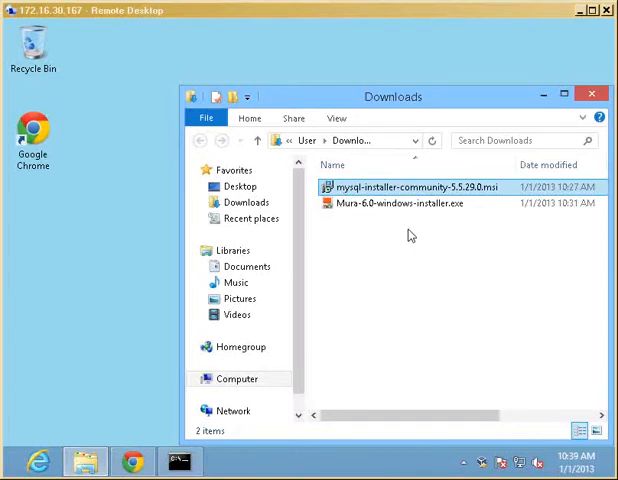
mouse_move(373, 211)
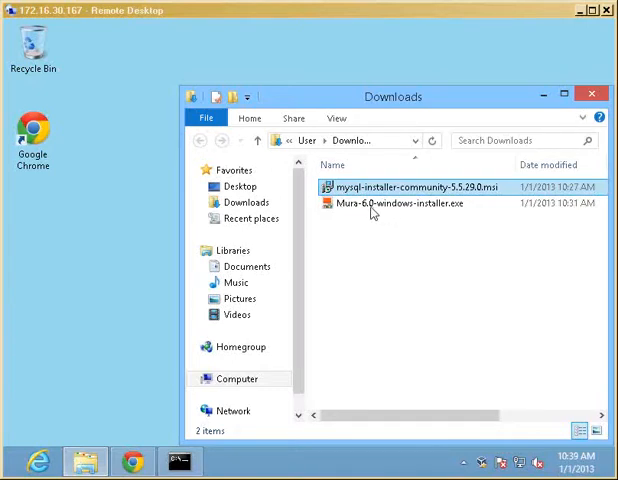
mouse_move(340, 215)
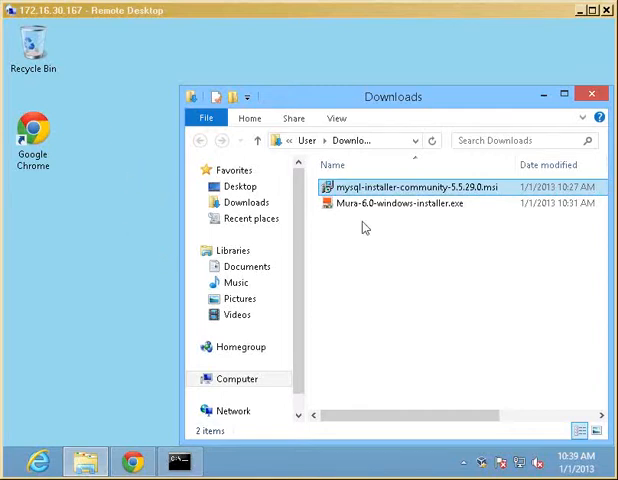
Step: Select Mura-6.0-windows-installer.exe among the Downloads folder files
left_click(396, 203)
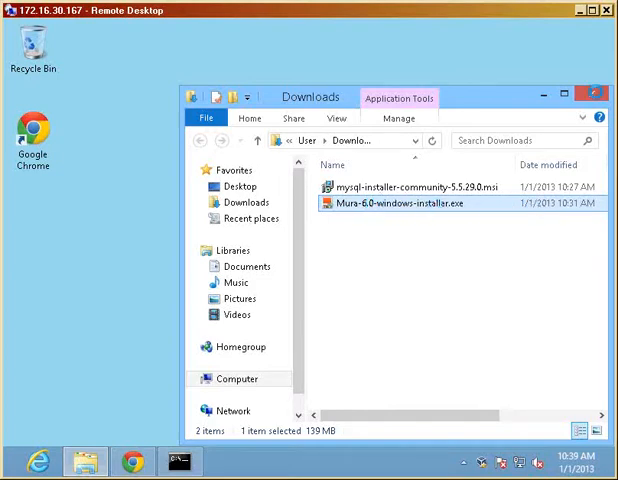
Step: Launch the Mura 6.0 installer and approve the User Account Control prompt
double_click(404, 202)
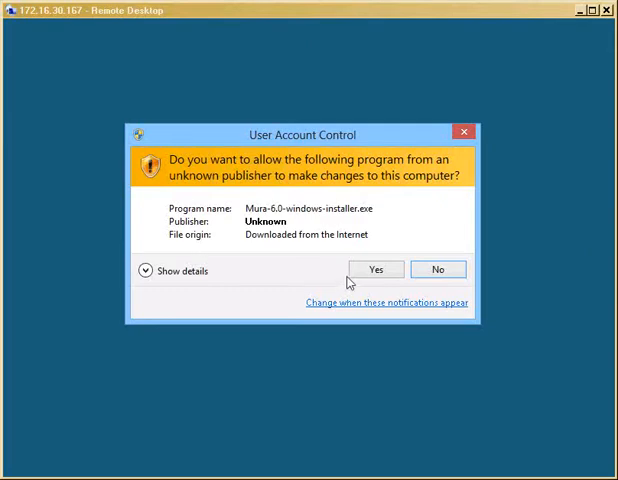
left_click(376, 269)
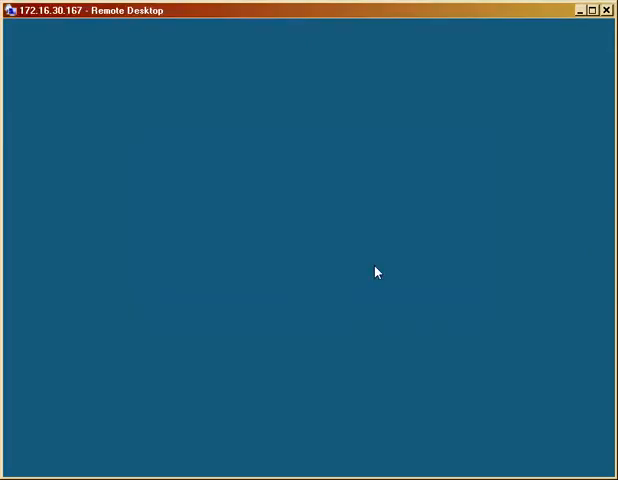
mouse_move(390, 268)
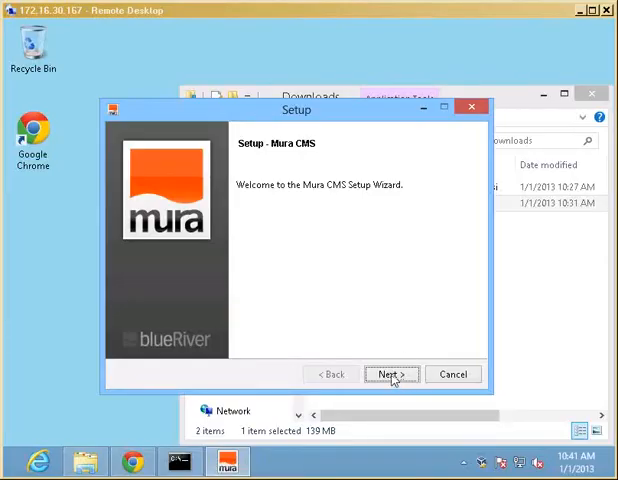
Step: Go past the welcome and GPL license pages, keeping C:\MuraCMS as install folder
left_click(391, 373)
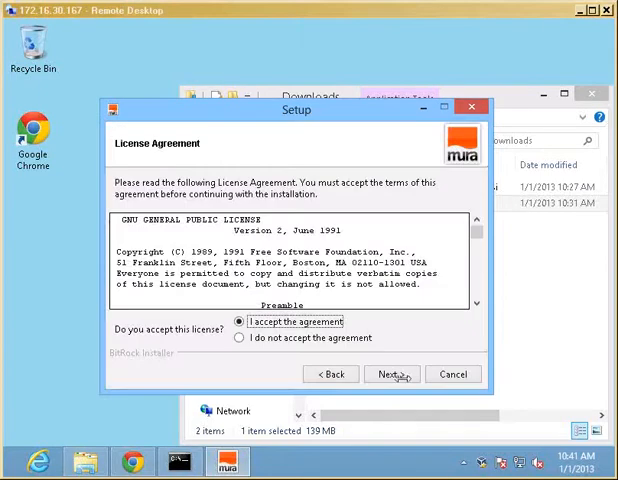
left_click(390, 373)
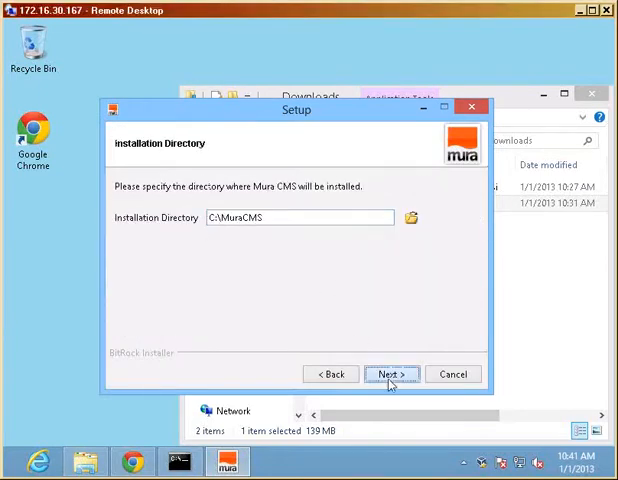
left_click(391, 373)
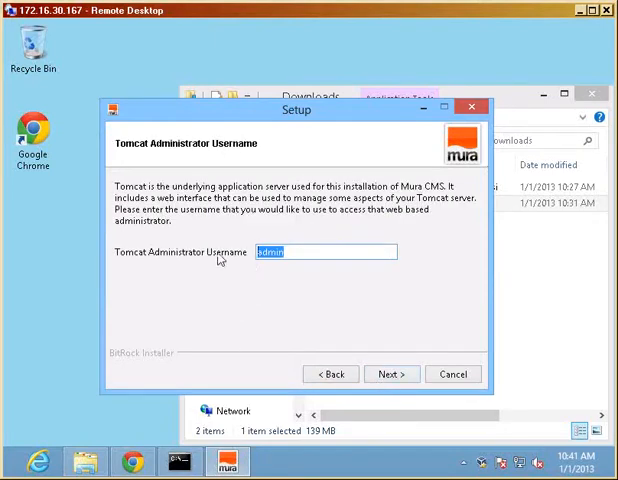
Step: Keep Tomcat user admin, confirm the password, keep start at boot, and install
left_click(391, 373)
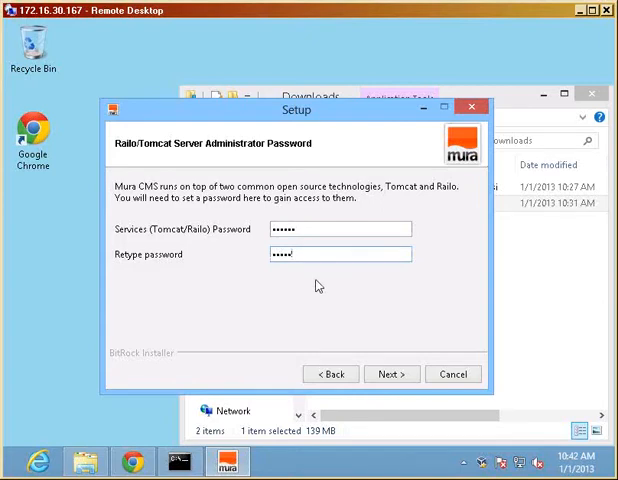
left_click(390, 373)
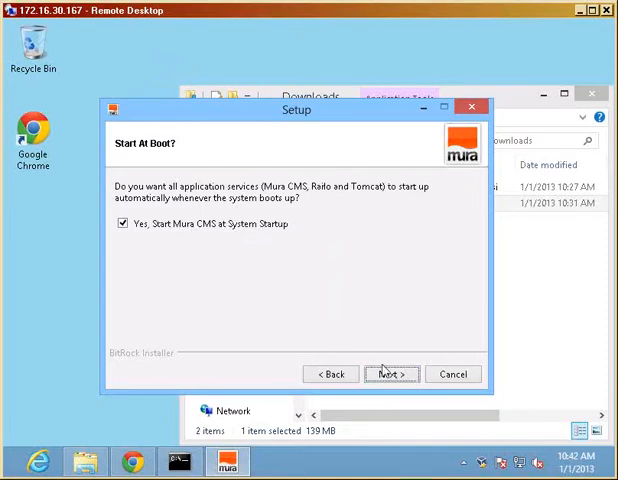
left_click(390, 373)
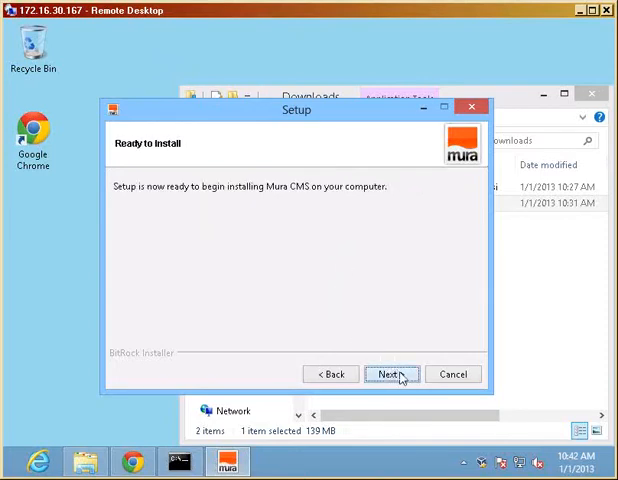
left_click(391, 373)
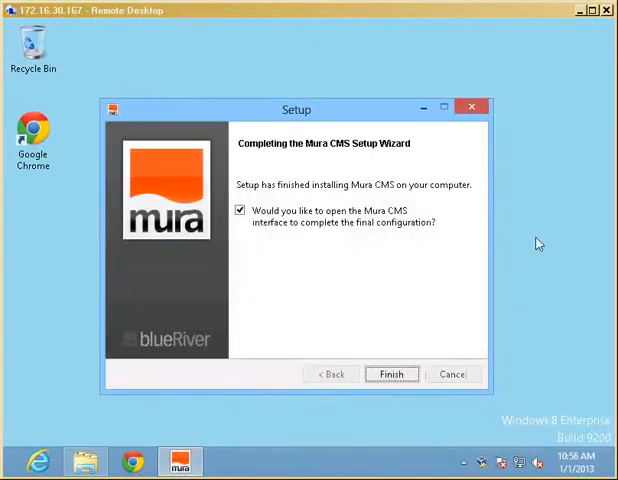
mouse_move(387, 228)
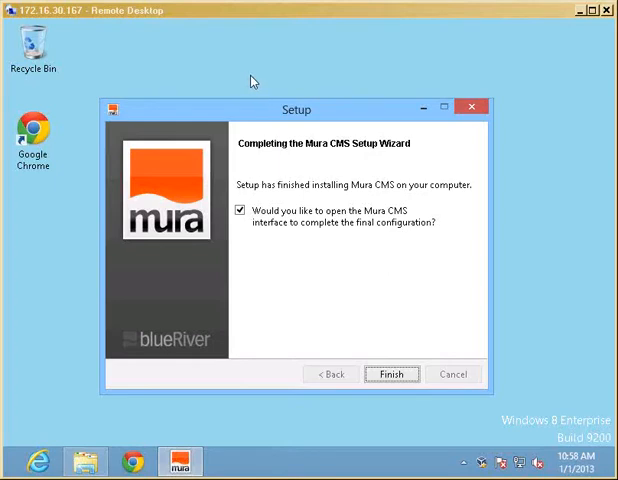
mouse_move(249, 82)
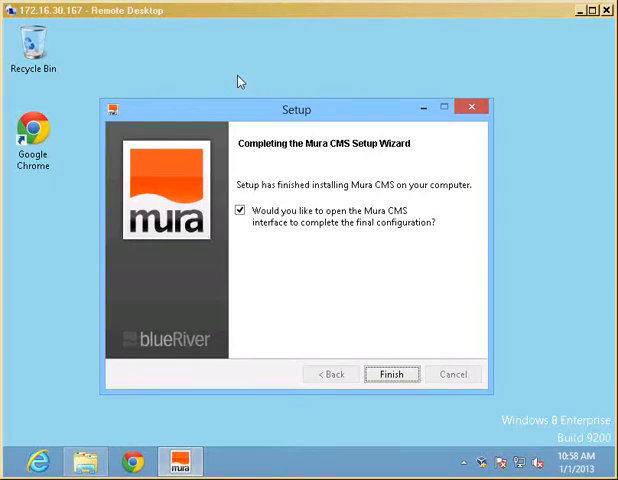
mouse_move(238, 297)
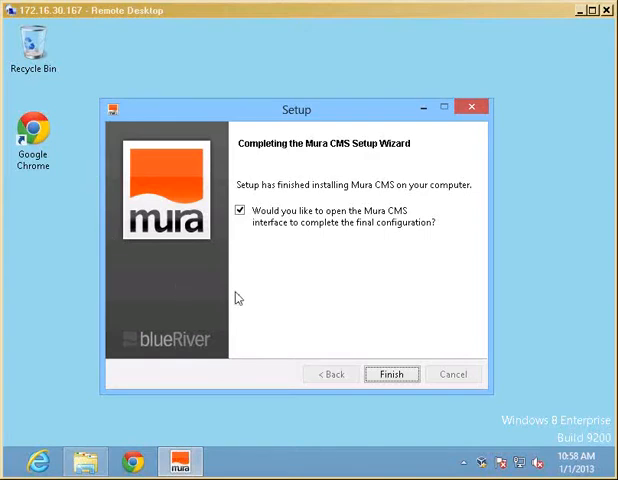
mouse_move(210, 117)
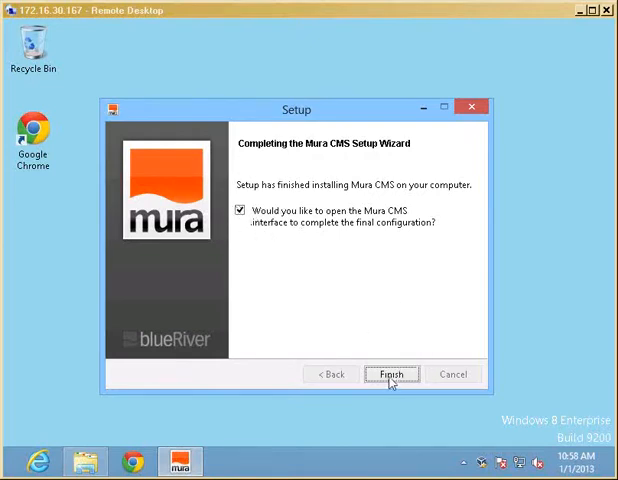
Step: Finish the wizard with 'open the Mura CMS interface' checked
left_click(392, 373)
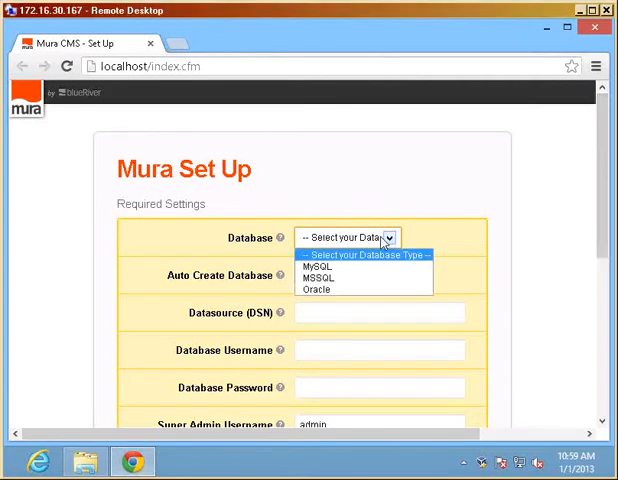
mouse_move(320, 267)
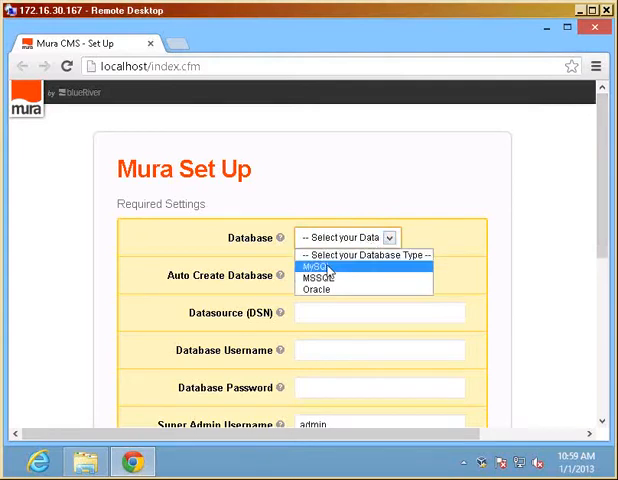
Step: Choose MySQL as the database type and turn on automatic database creation
left_click(318, 267)
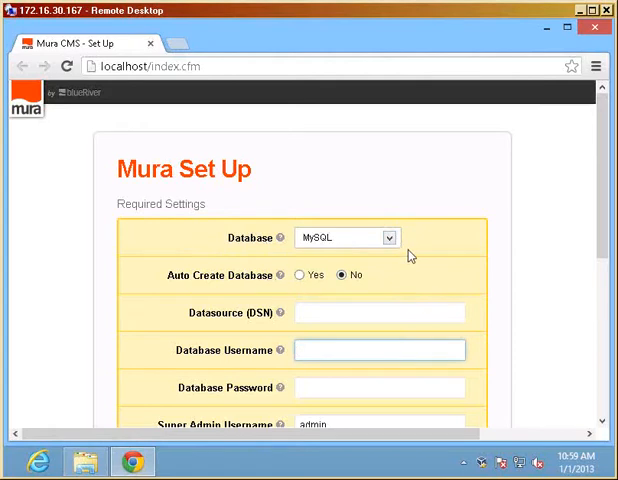
left_click(380, 349)
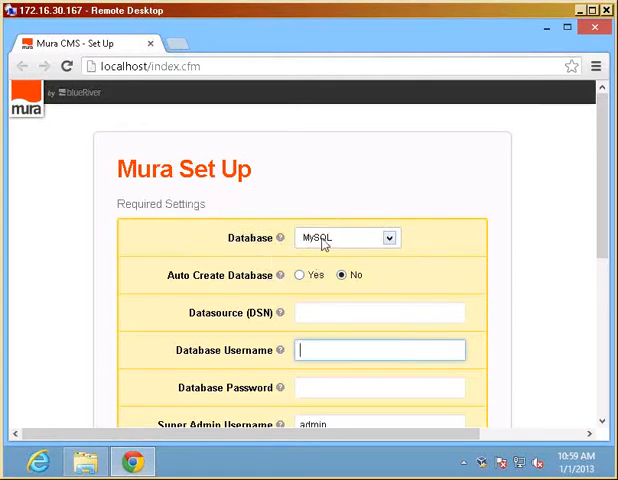
mouse_move(184, 283)
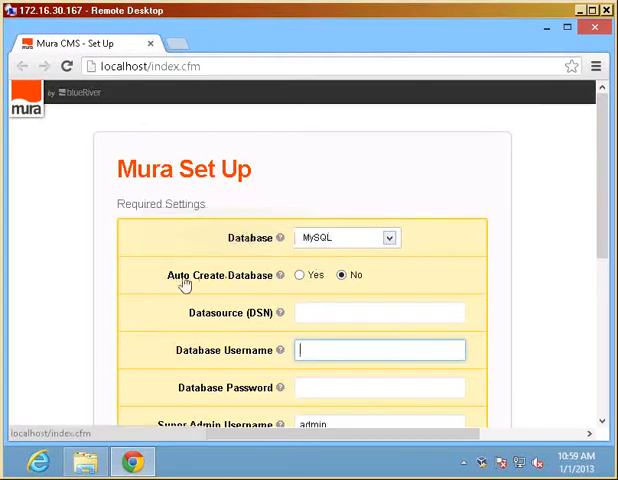
left_click(299, 275)
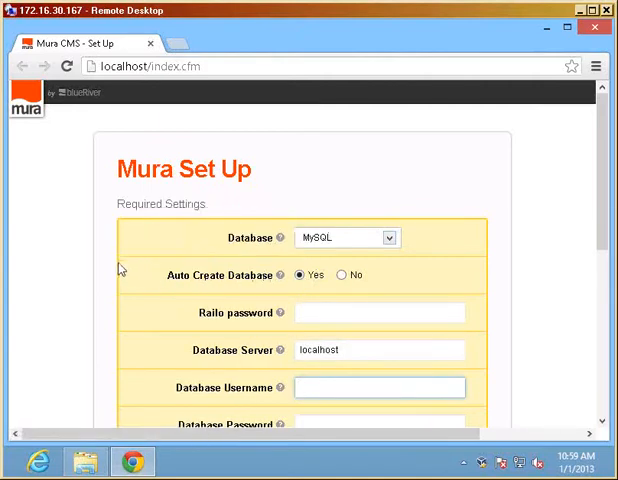
left_click(380, 388)
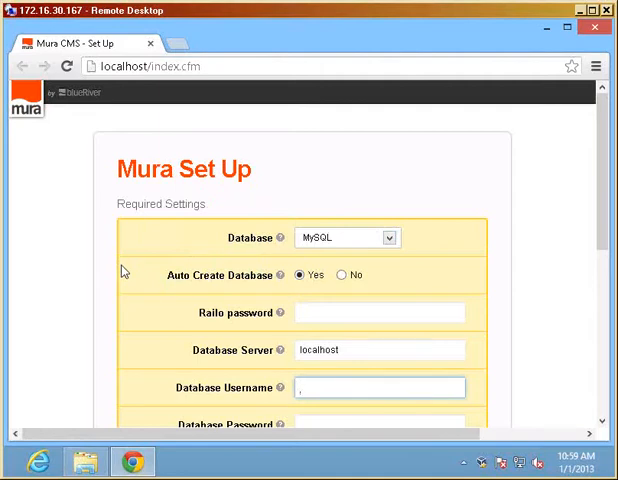
left_click(380, 388)
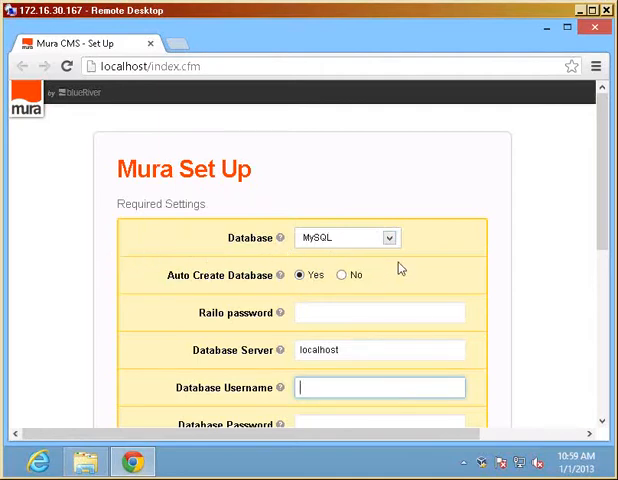
scroll("down", 3)
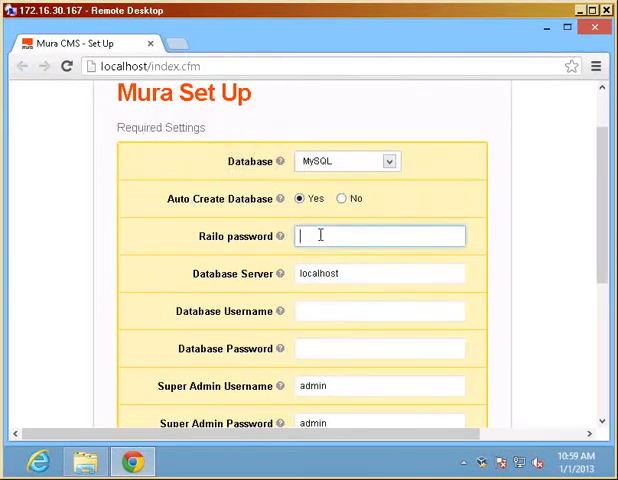
Step: Enter database user mura, its password, admin email admin@localhost, and save settings
type("•")
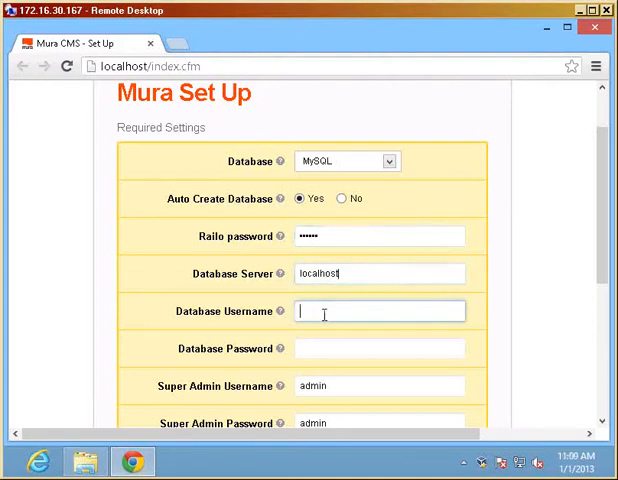
type("m")
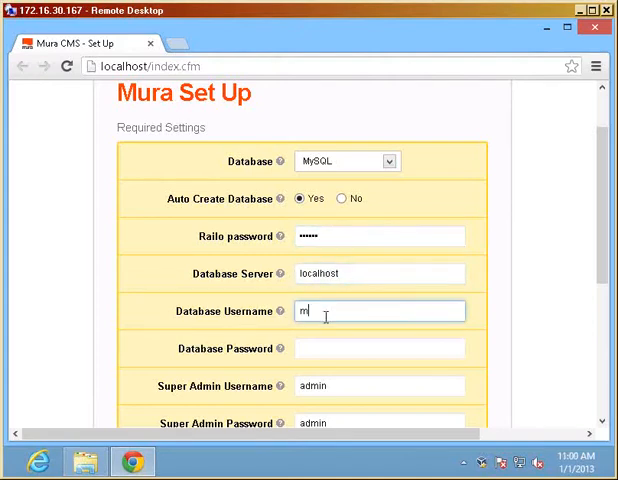
left_click(380, 347)
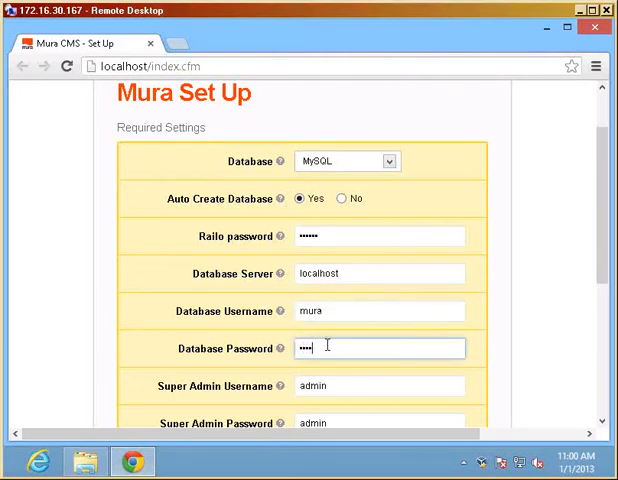
scroll("down", 3)
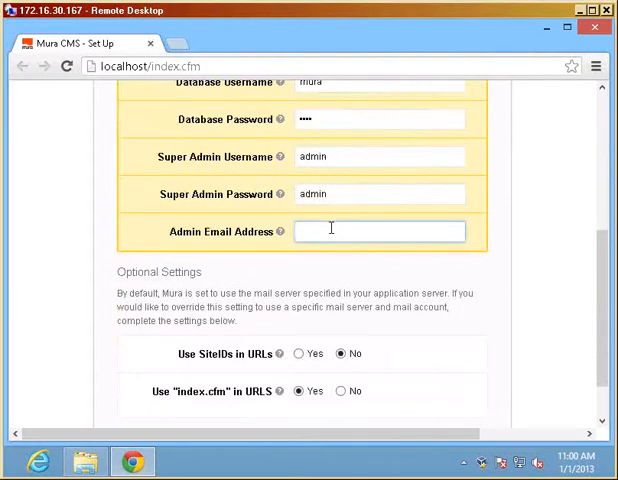
type("admin@localhost")
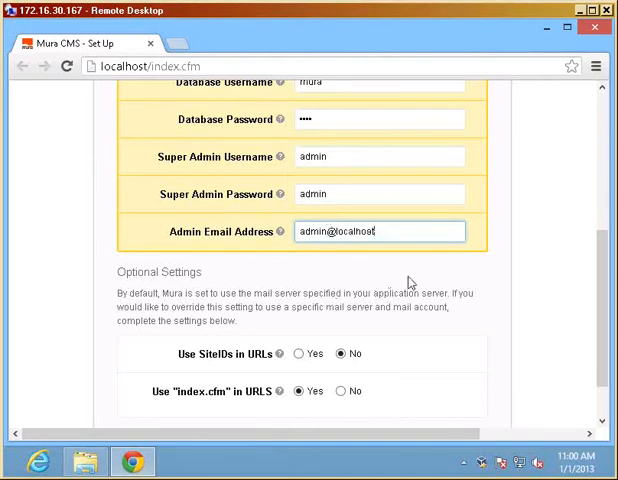
scroll("down", 3)
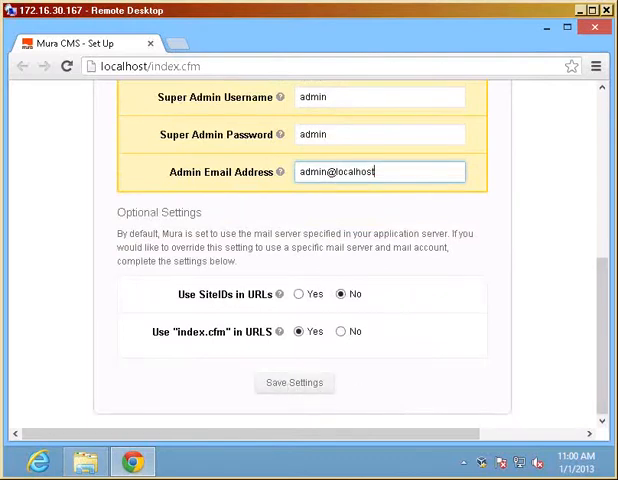
left_click(295, 382)
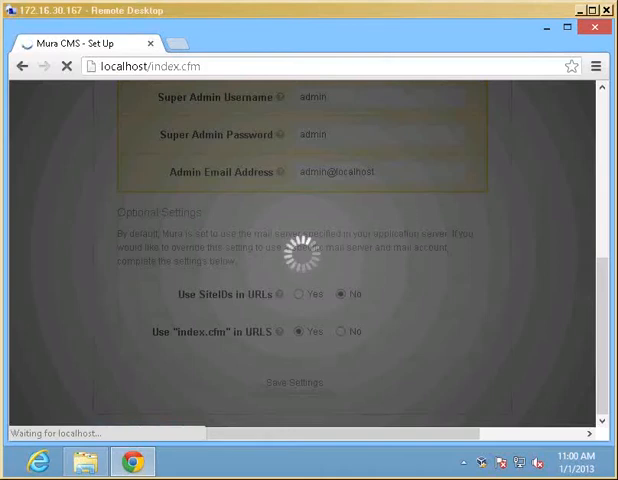
Step: Wait for the 'Mura is now set up and ready to use' page
left_click(293, 382)
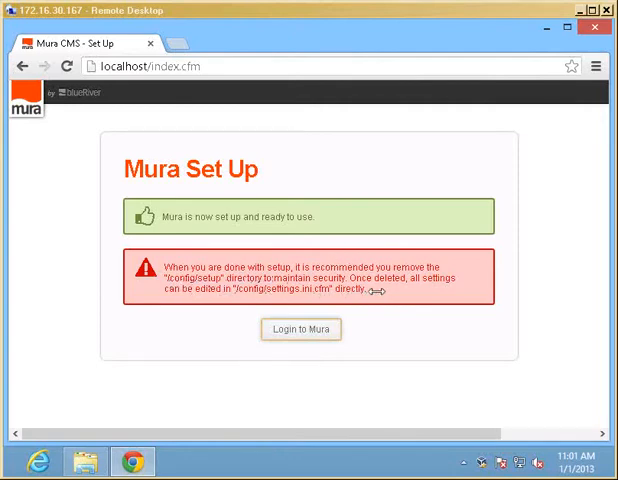
mouse_move(208, 244)
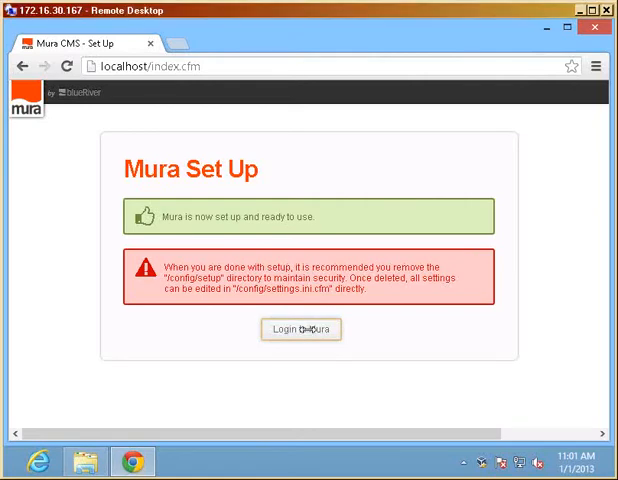
Step: Log in to Mura as admin with its password to reach the default site Dashboard
left_click(300, 329)
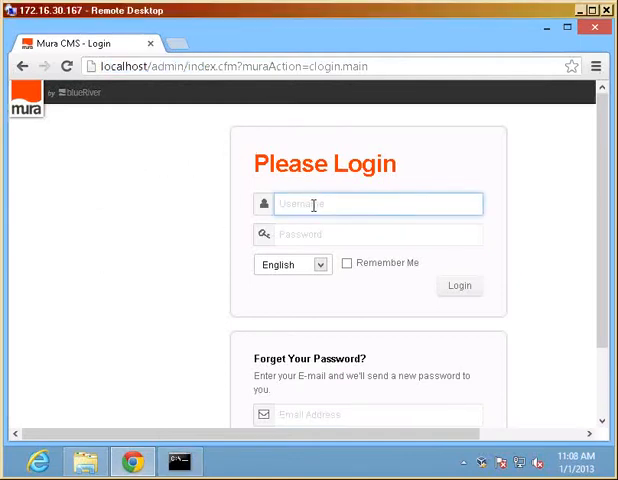
type("admin")
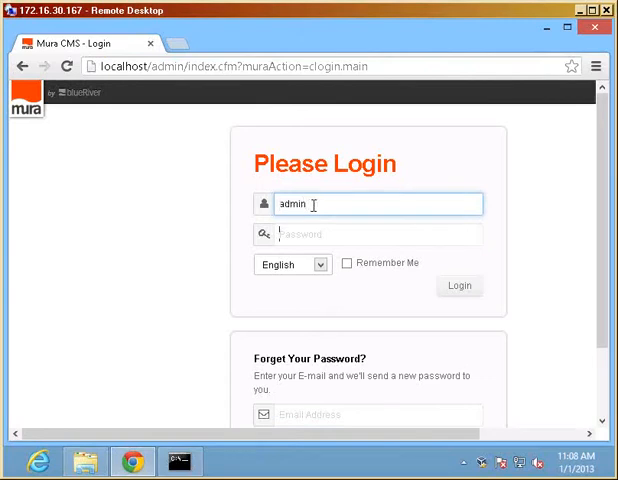
type("password")
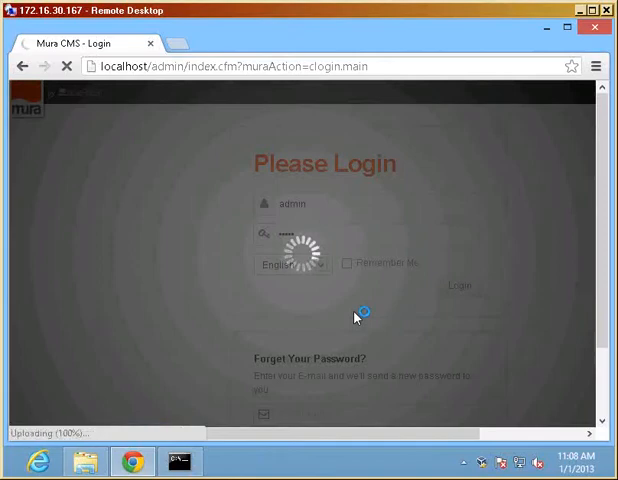
left_click(459, 285)
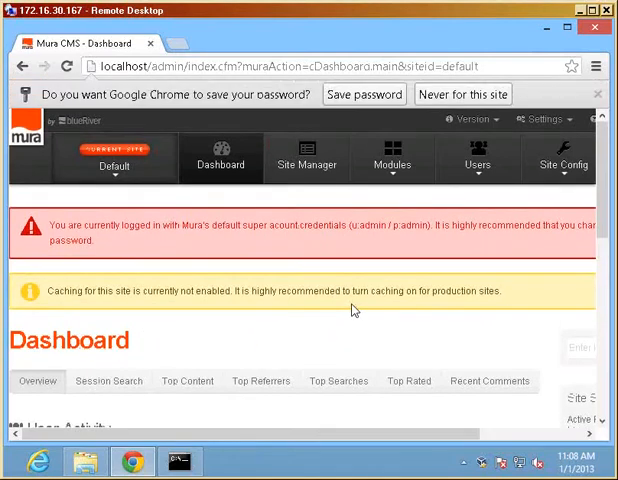
mouse_move(217, 282)
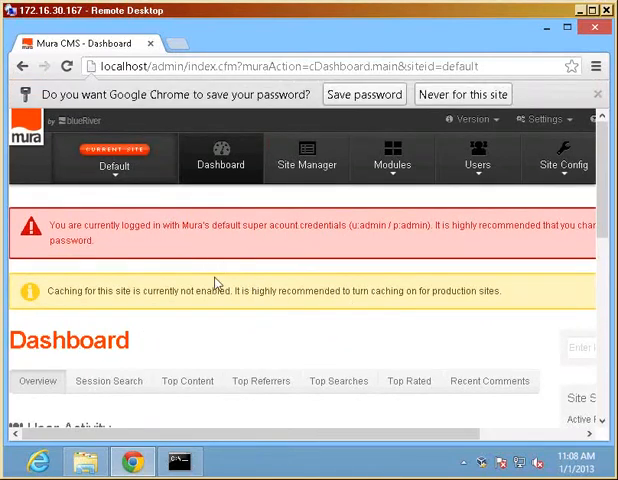
mouse_move(315, 317)
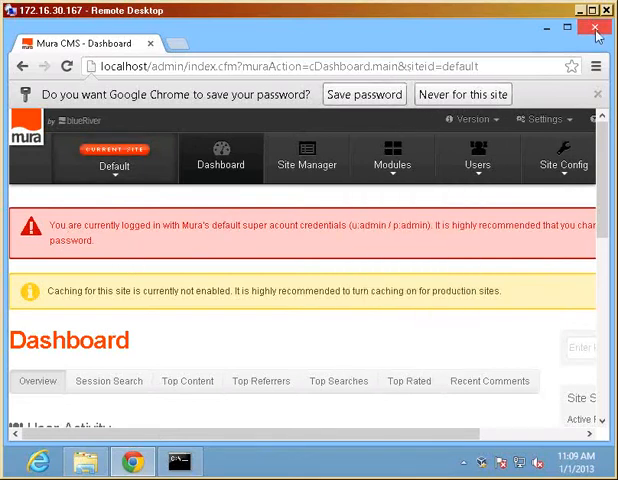
mouse_move(595, 28)
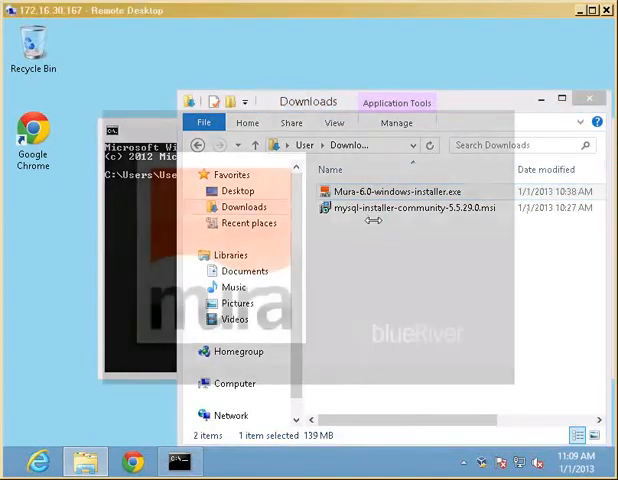
Step: Rerun the installer, accept the license, keep instance name mura2, install, and finish
double_click(392, 189)
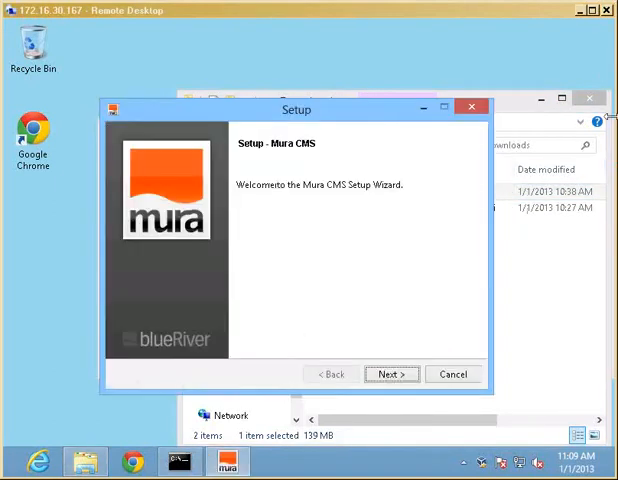
left_click(390, 373)
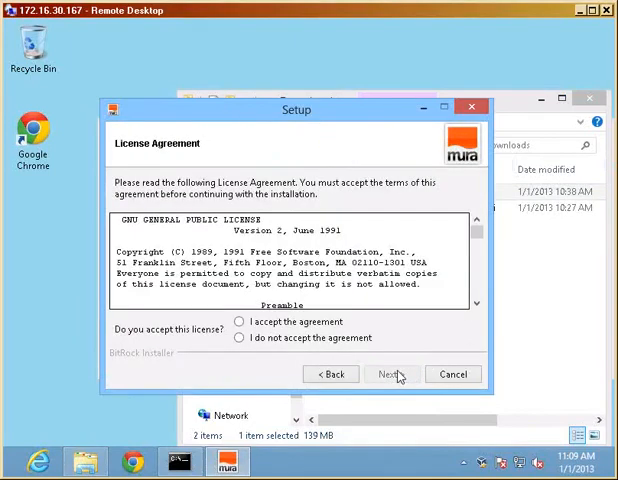
left_click(240, 322)
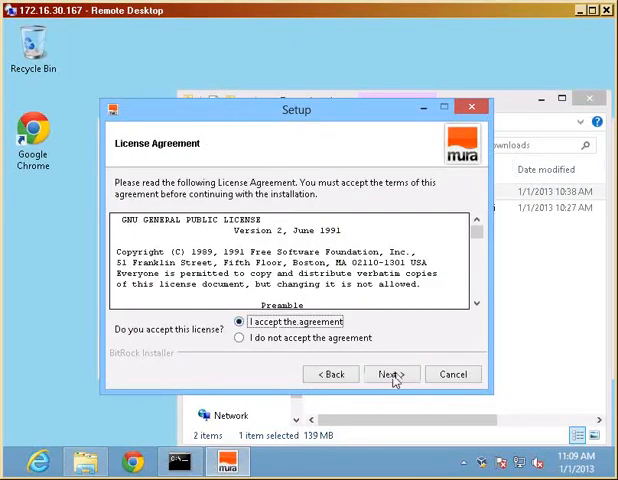
left_click(390, 373)
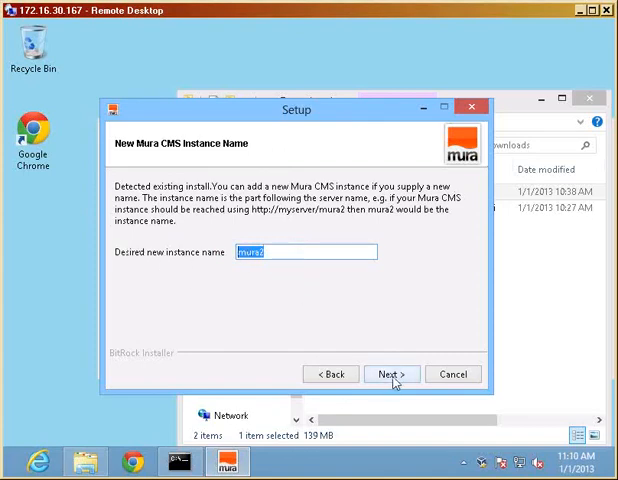
left_click(390, 373)
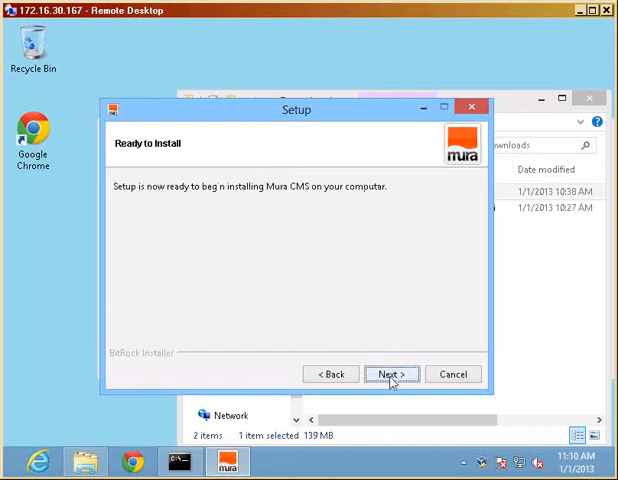
left_click(390, 373)
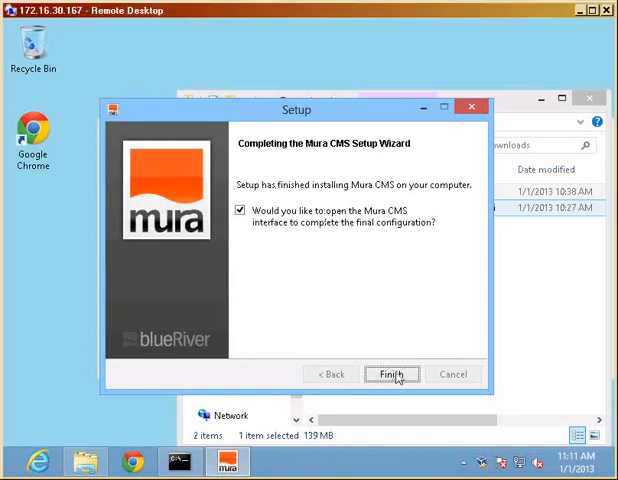
left_click(389, 373)
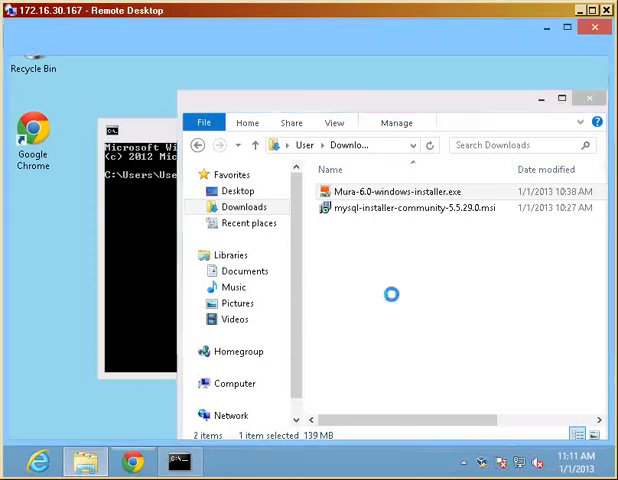
Step: Open localhost/mura2/index.cfm in Chrome to show the mura2 Set Up form
left_click(133, 461)
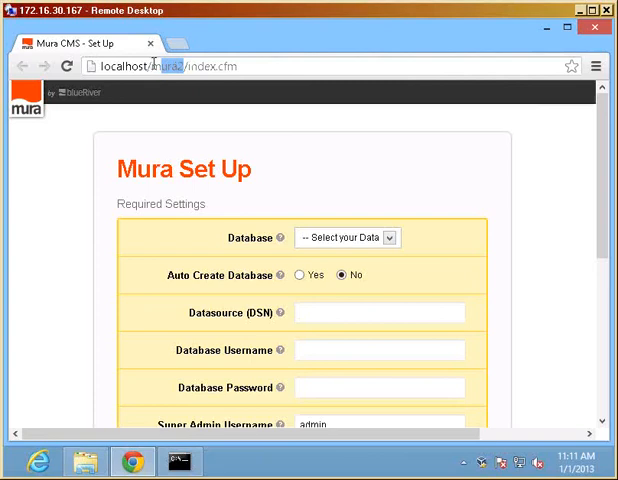
mouse_move(176, 164)
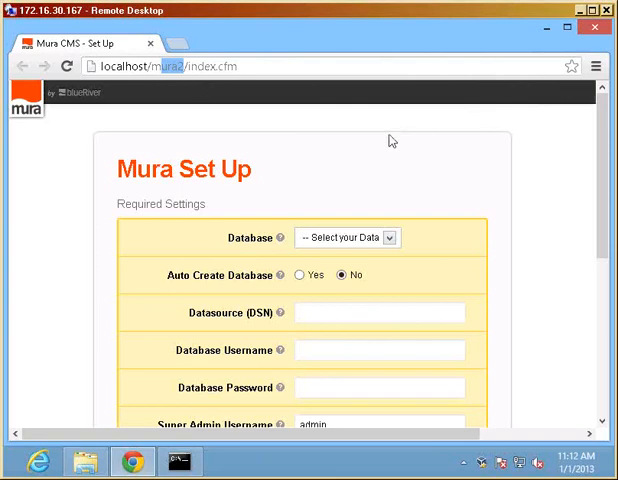
mouse_move(332, 153)
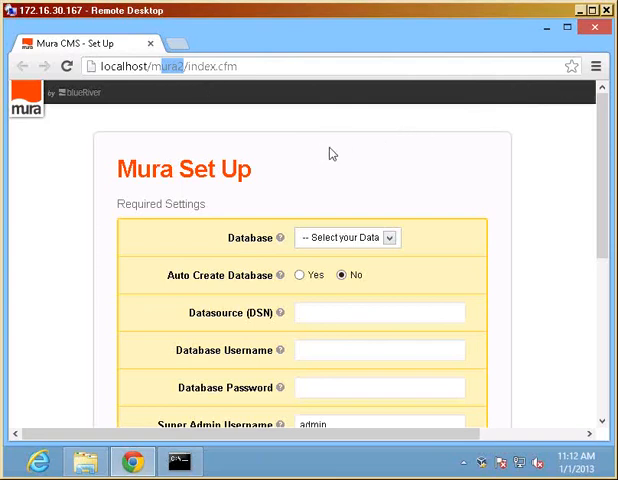